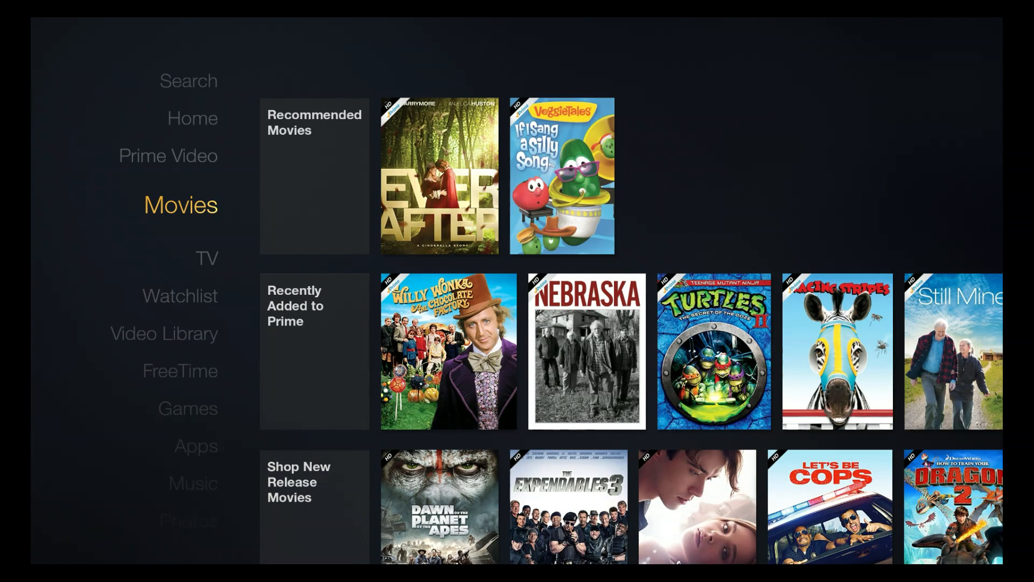
- Move from the Movies page along the left-hand menu and select Settings
{"action": "scroll", "scroll_direction": "right", "scroll_amount": 3}
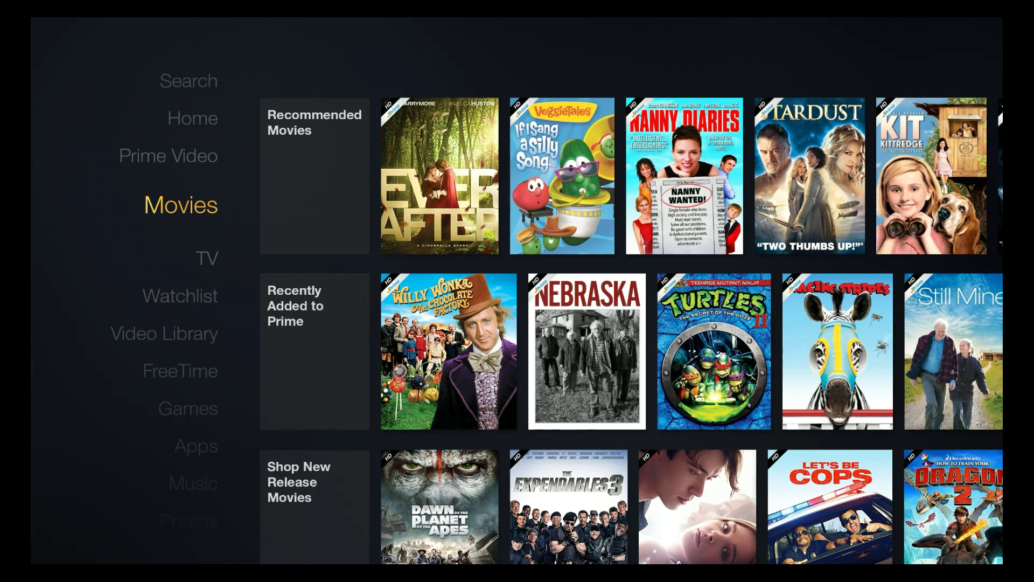
{"action": "left_click", "coordinate": [206, 258]}
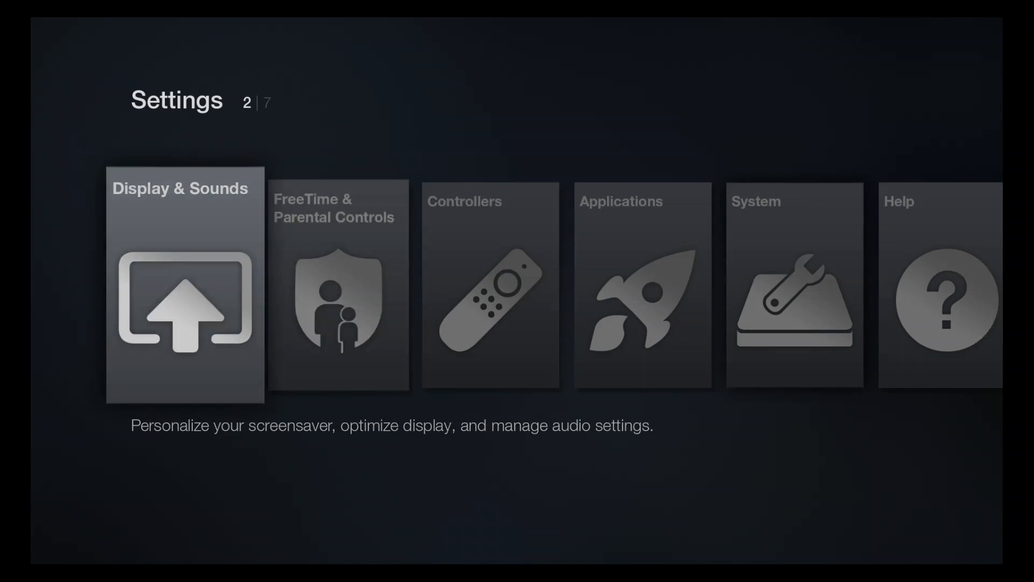
- Find XBMC under Applications > Manage All Installed Applications and launch it
{"action": "scroll", "scroll_direction": "right", "scroll_amount": 3}
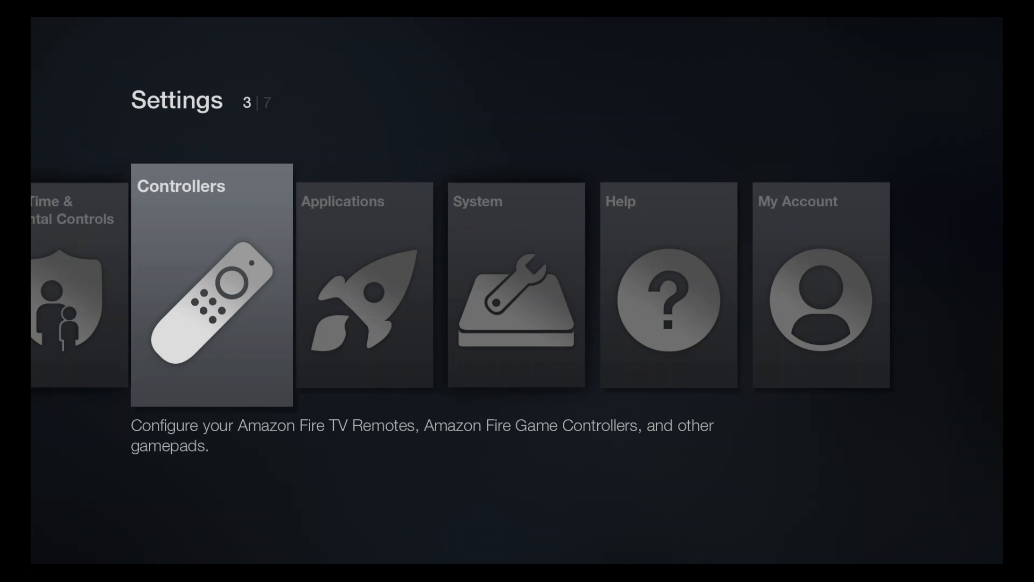
{"action": "scroll", "scroll_direction": "right", "scroll_amount": 3}
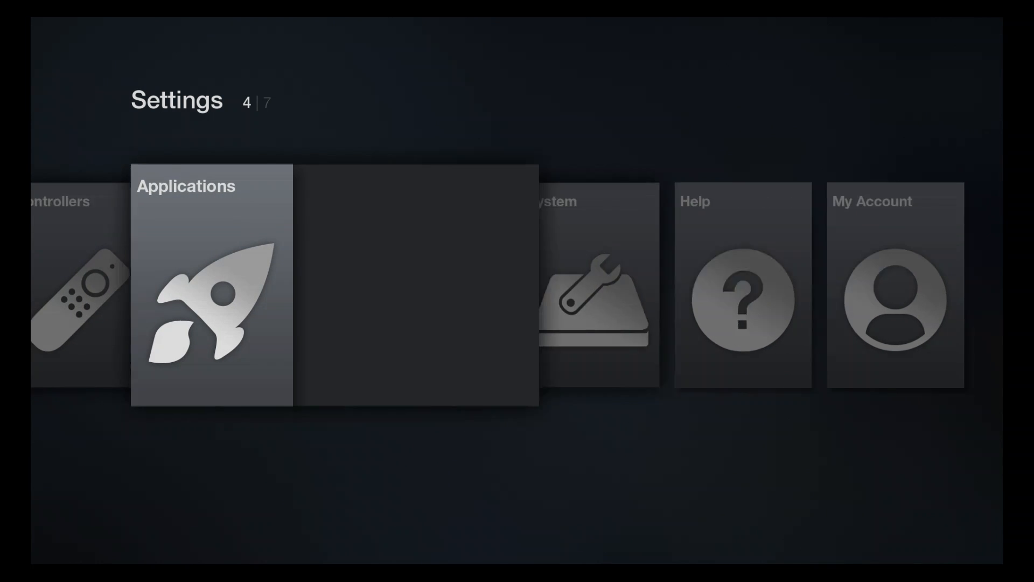
{"action": "left_click", "coordinate": [211, 285]}
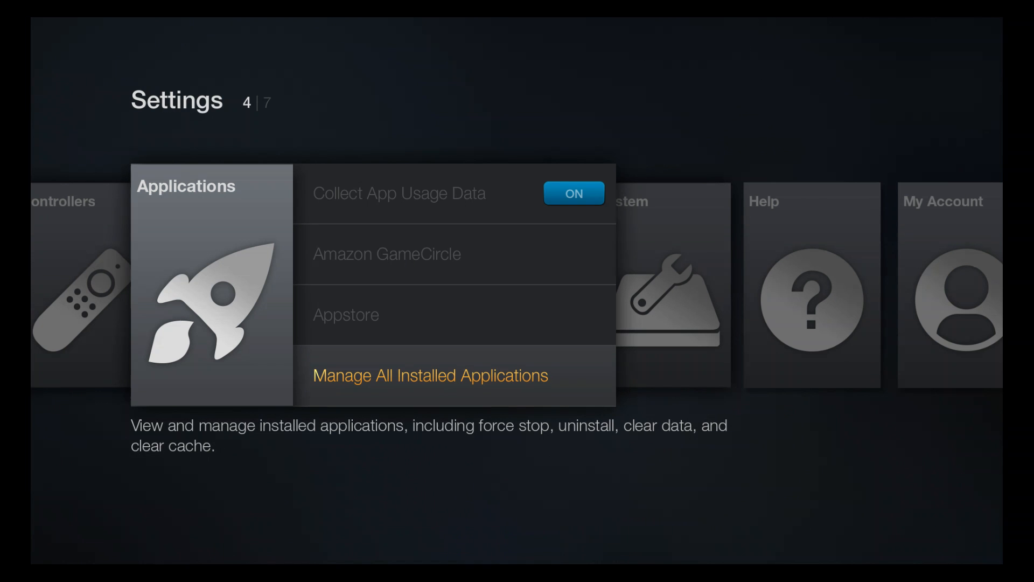
{"action": "left_click", "coordinate": [430, 375]}
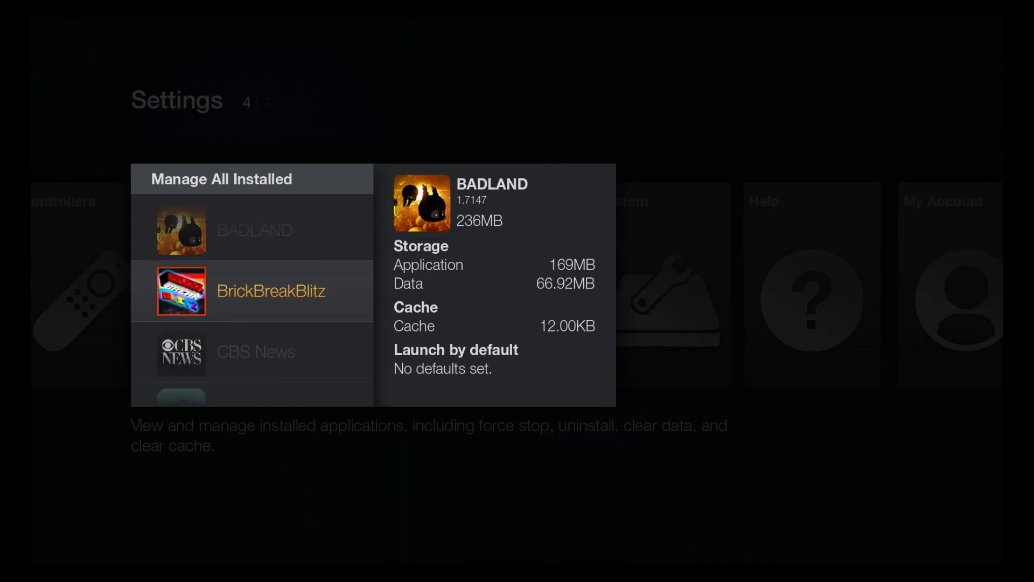
{"action": "scroll", "scroll_direction": "down", "scroll_amount": 3}
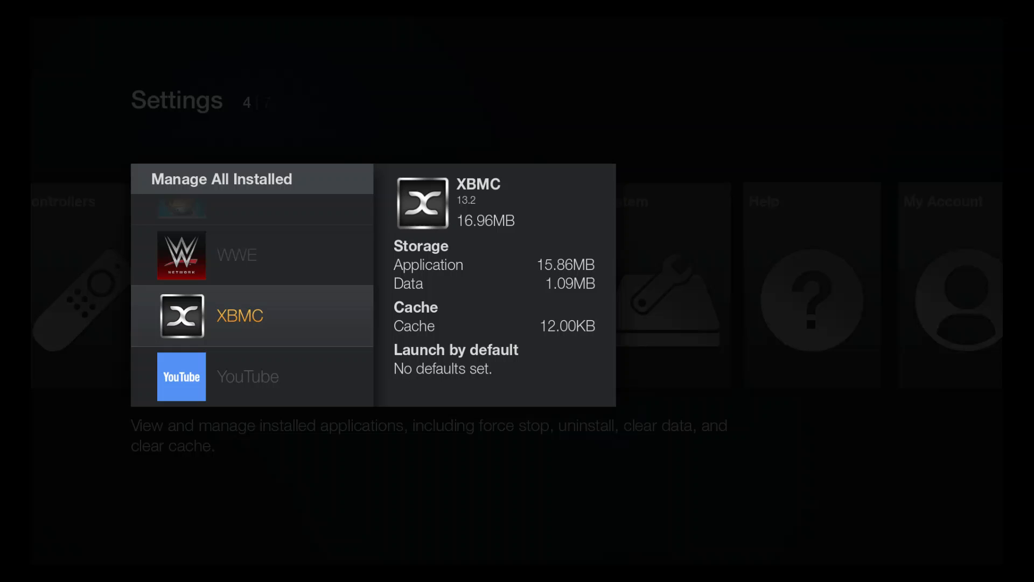
{"action": "left_click", "coordinate": [239, 315]}
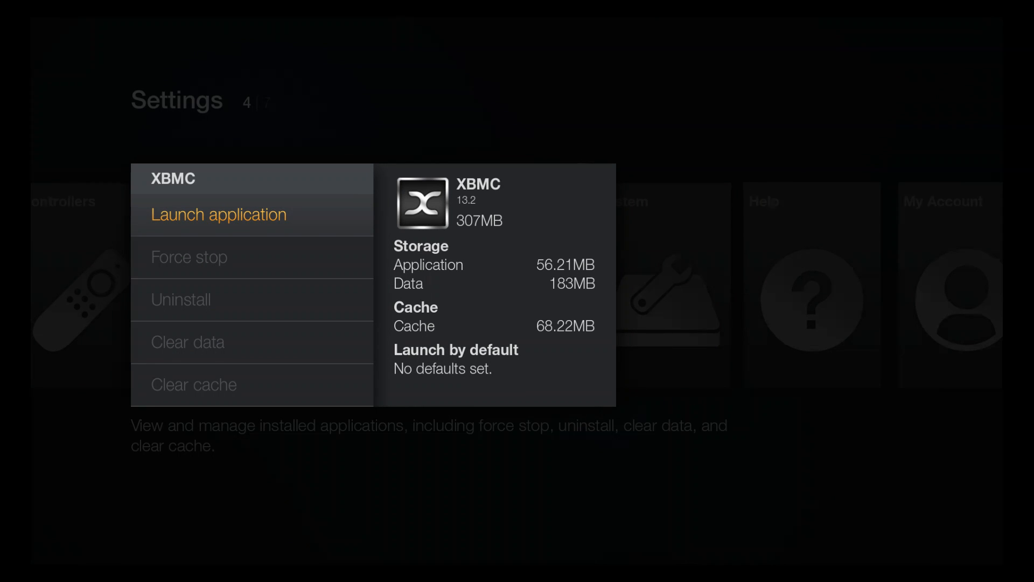
{"action": "left_click", "coordinate": [218, 214]}
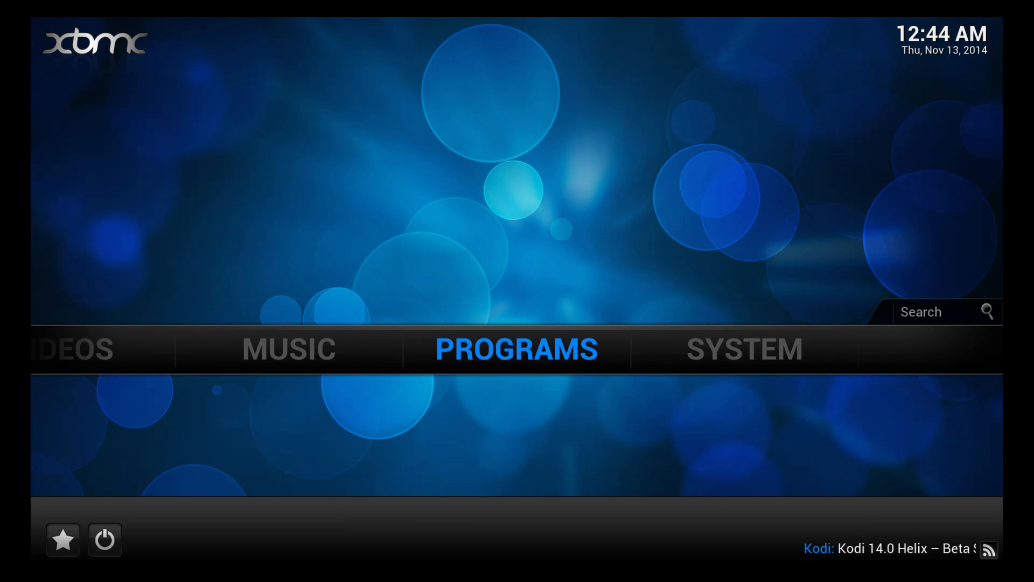
- Switch to VIDEOS on the XBMC home menu and open its Add-ons list
{"action": "left_click", "coordinate": [744, 349]}
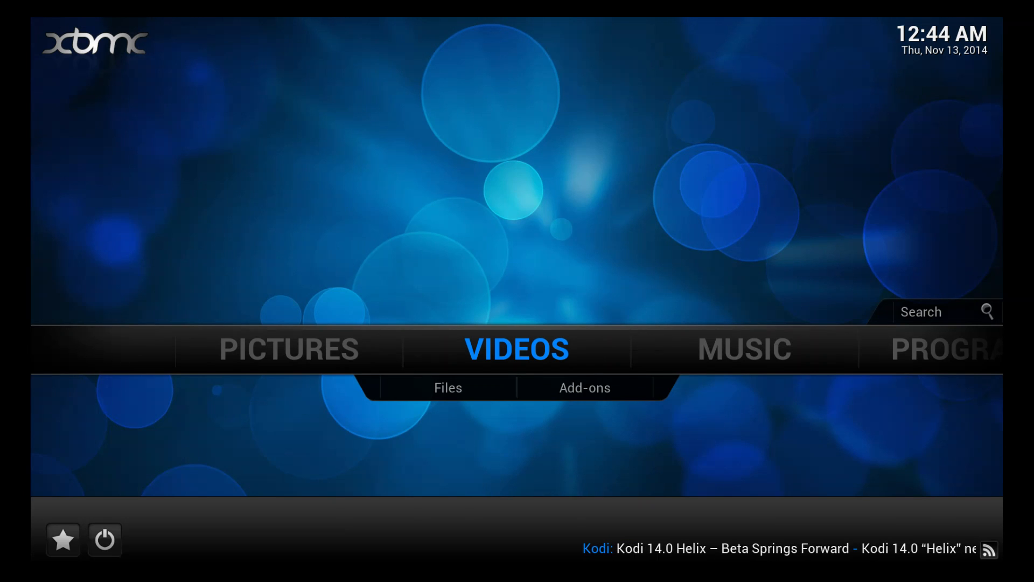
{"action": "left_click", "coordinate": [584, 387]}
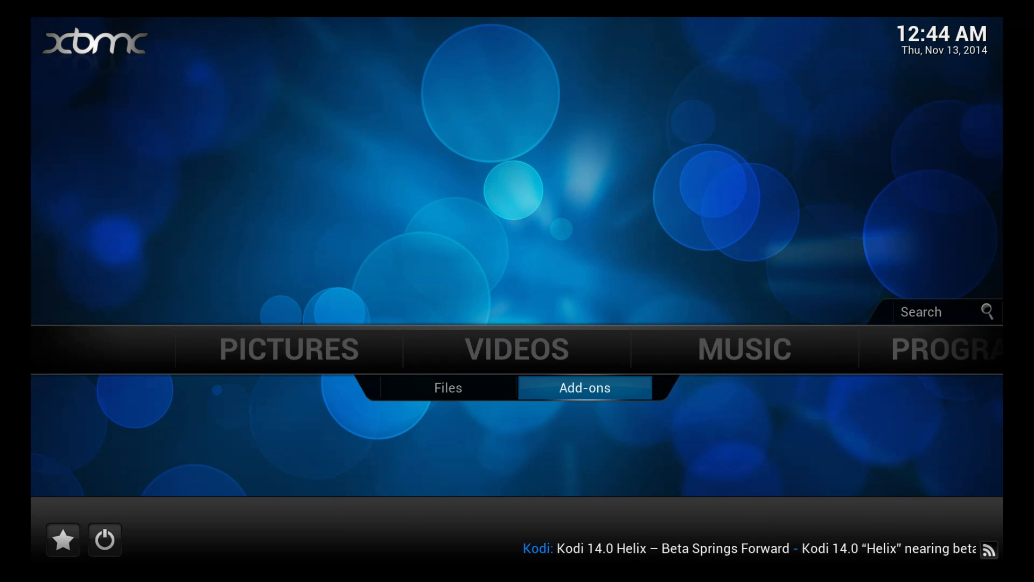
{"action": "left_click", "coordinate": [584, 388]}
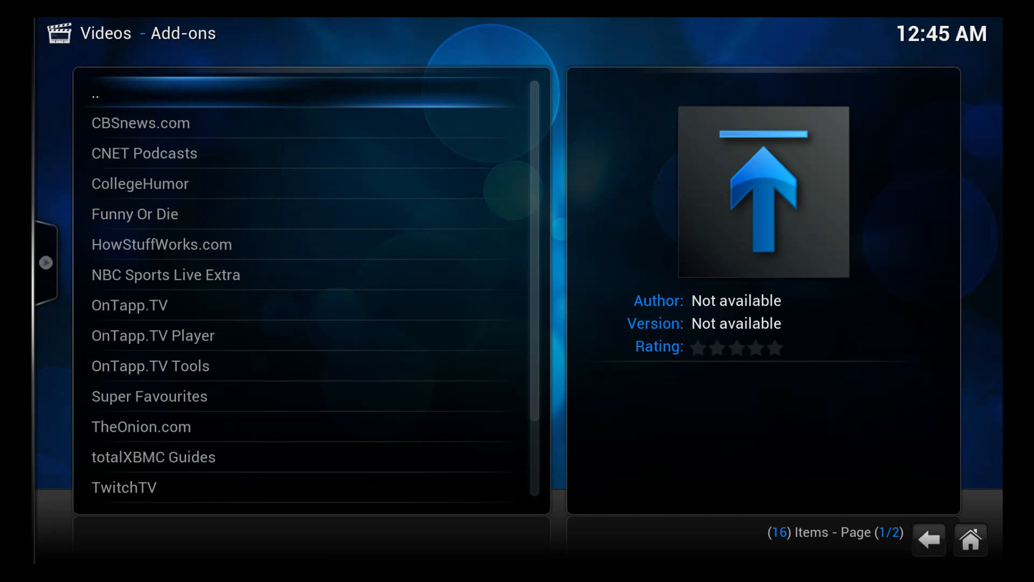
- Scroll the video add-ons list to the bottom, past USTVNOW-Dixie and YouTube
{"action": "left_click", "coordinate": [140, 123]}
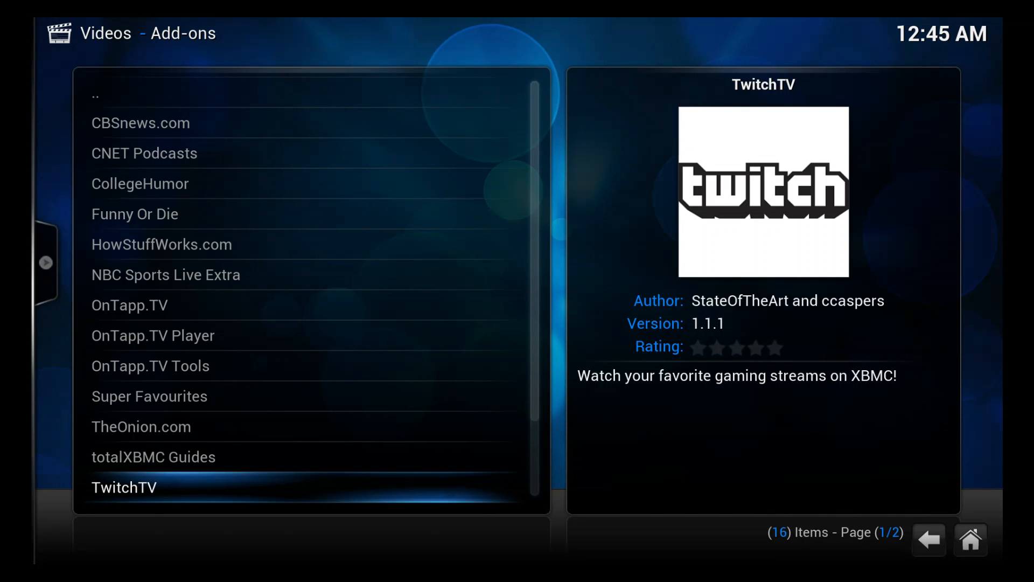
{"action": "scroll", "scroll_direction": "down", "scroll_amount": 3}
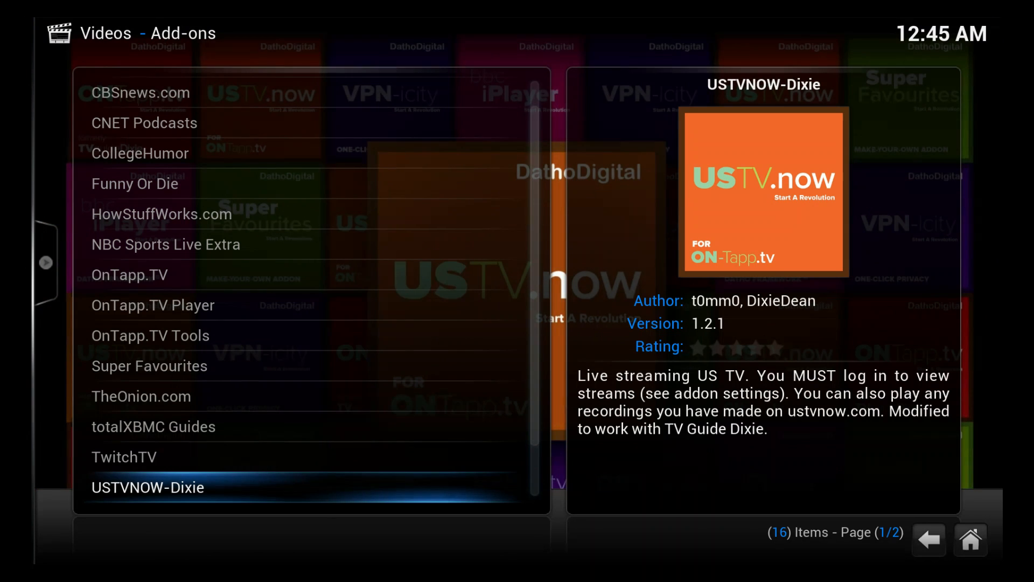
{"action": "scroll", "scroll_direction": "down", "scroll_amount": 3}
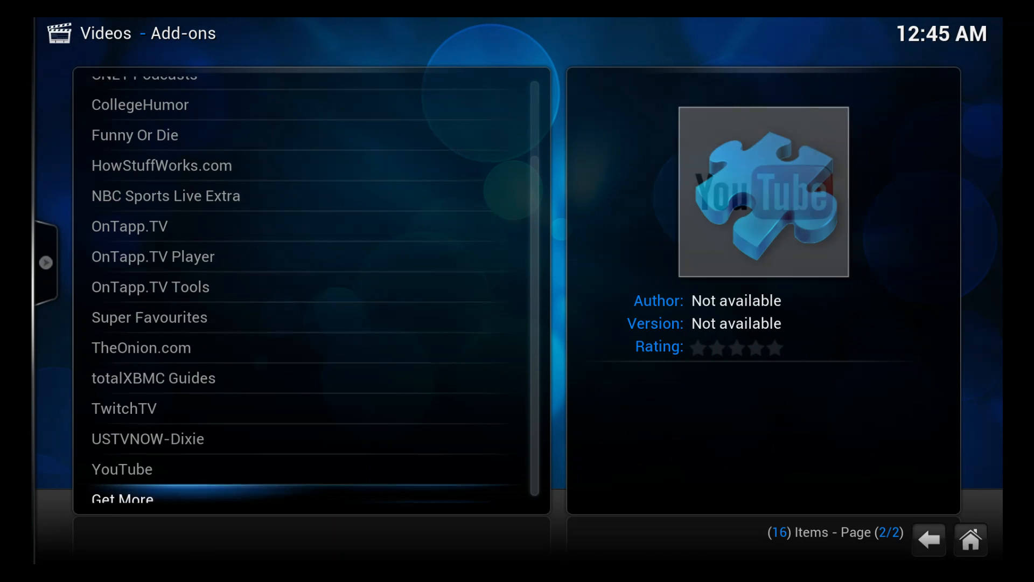
{"action": "scroll", "scroll_direction": "down", "scroll_amount": 3}
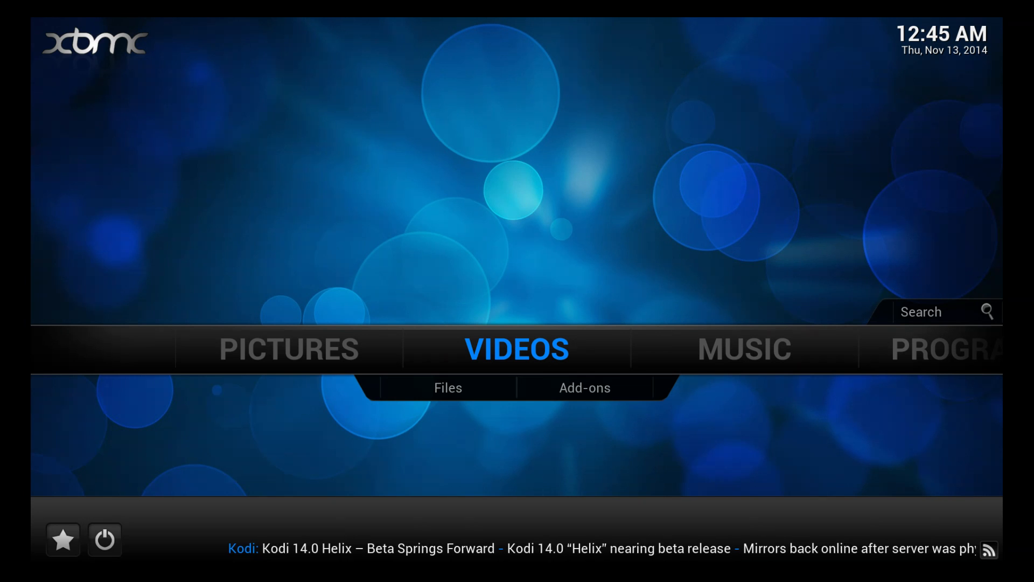
- Choose Exit from XBMC's bottom-left power menu to return to Fire TV Settings
{"action": "left_click", "coordinate": [585, 387]}
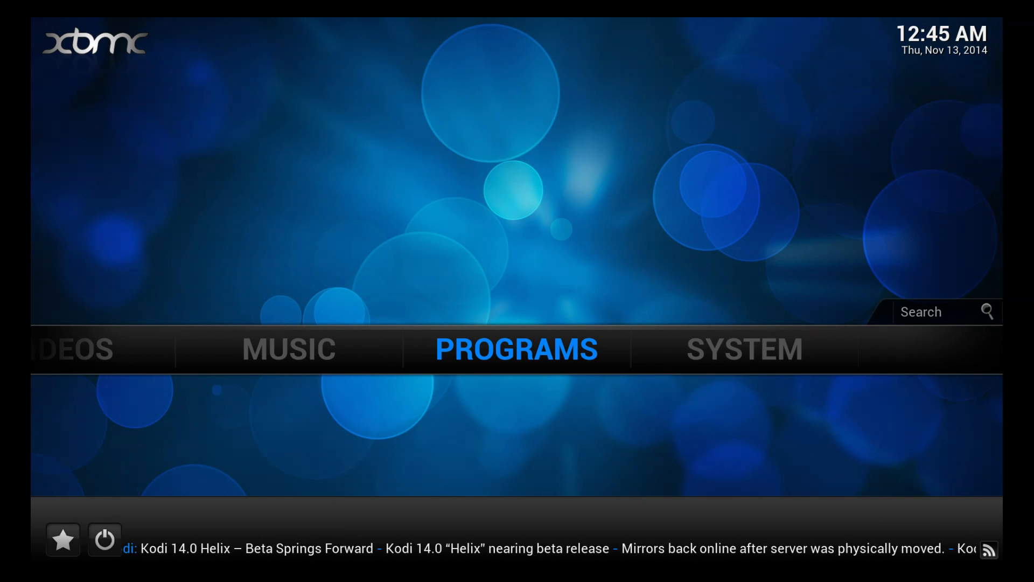
{"action": "left_click", "coordinate": [103, 539]}
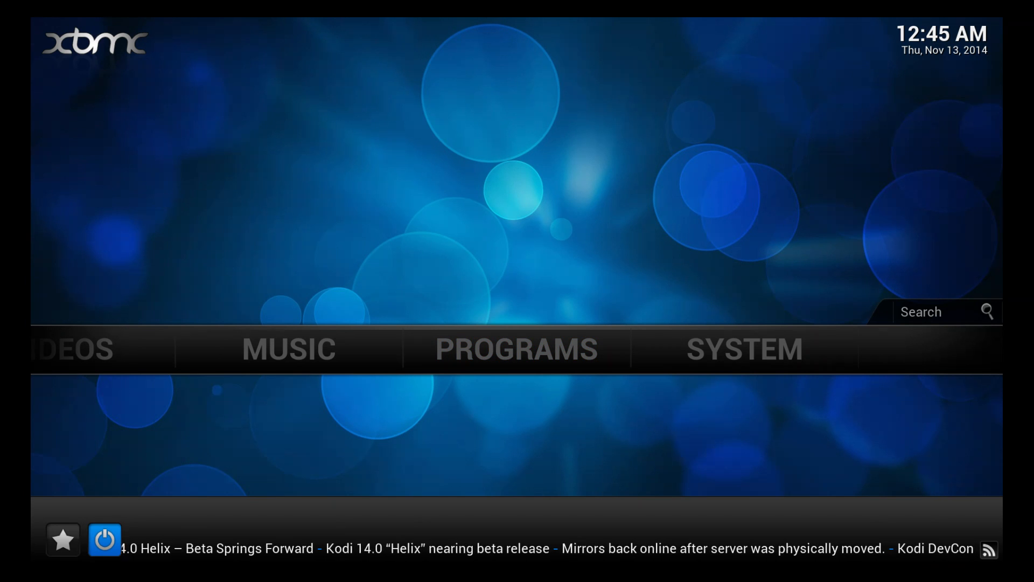
{"action": "left_click", "coordinate": [104, 539]}
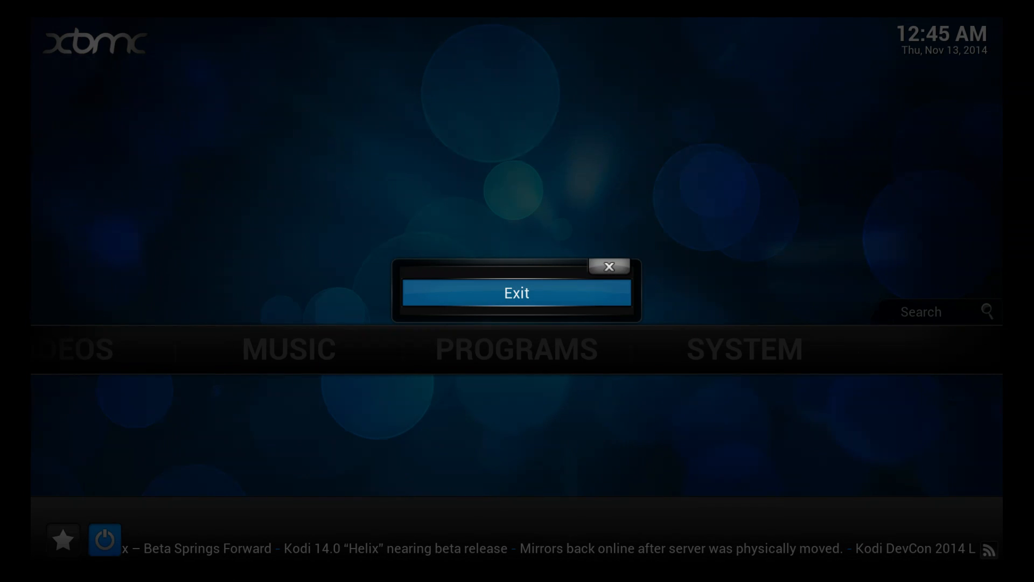
{"action": "left_click", "coordinate": [516, 293]}
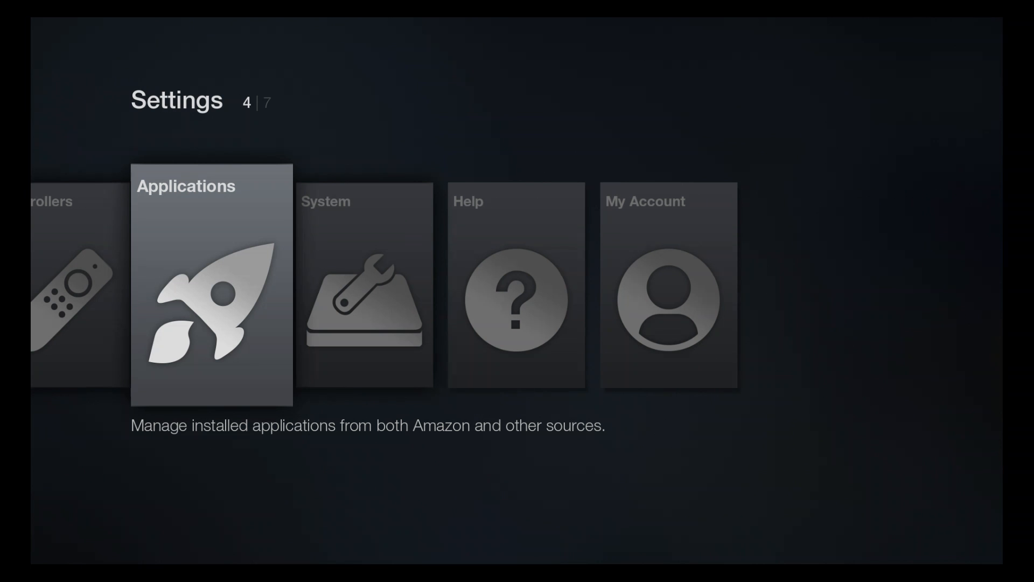
- Open System > Developer Options, where ADB debugging is switched on
{"action": "scroll", "scroll_direction": "left", "scroll_amount": 3}
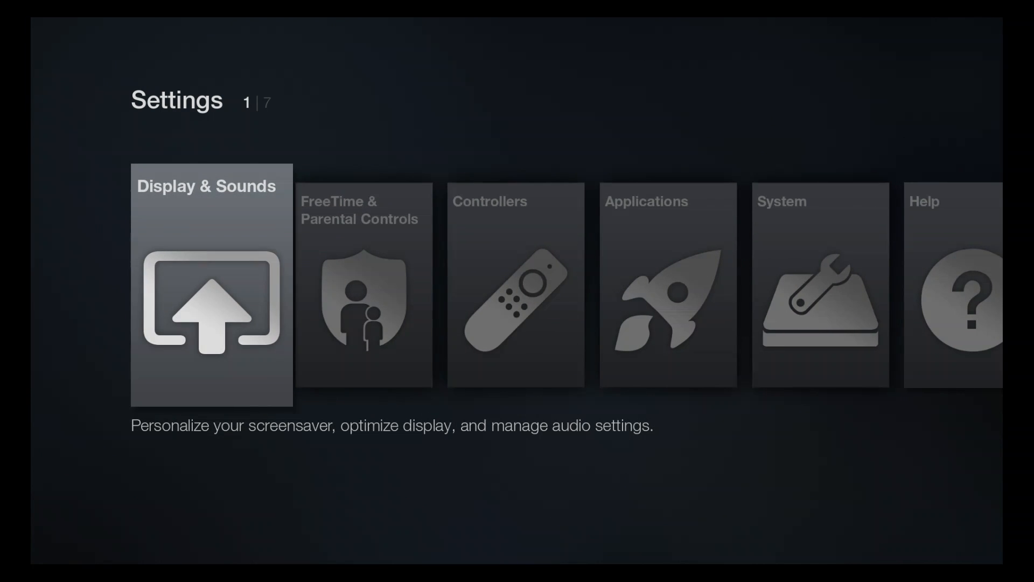
{"action": "key", "text": "Back"}
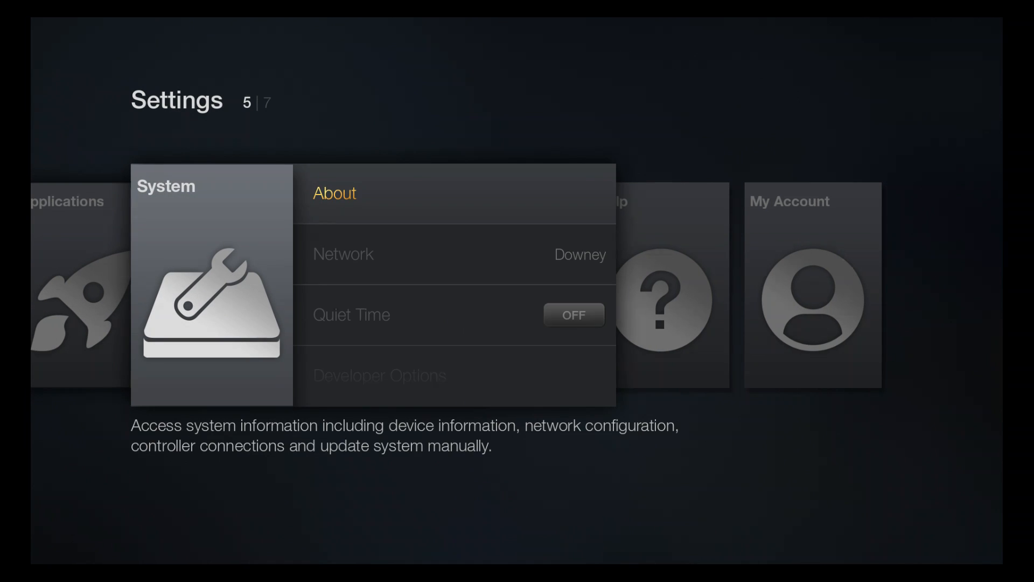
{"action": "scroll", "scroll_direction": "down", "scroll_amount": 3}
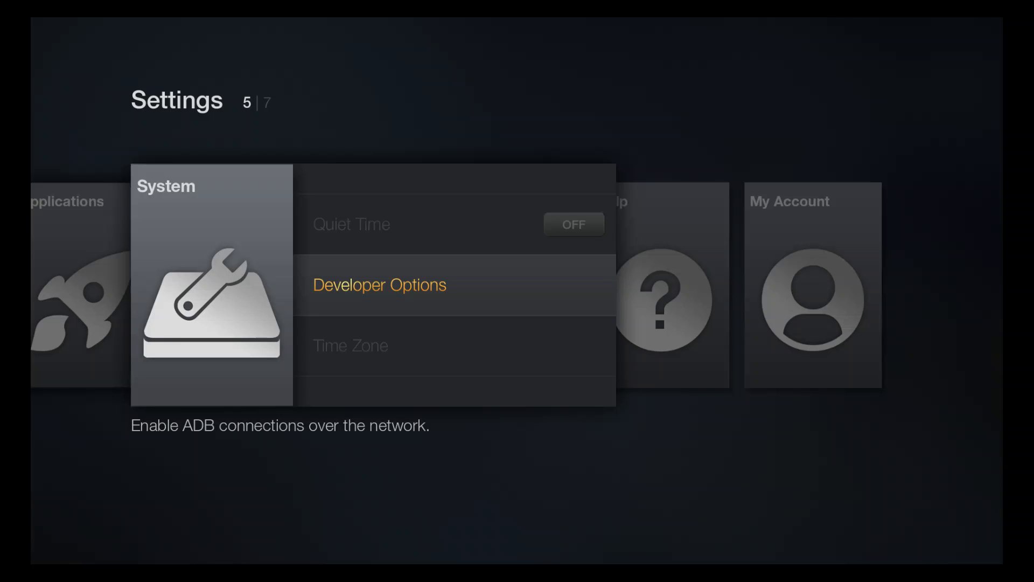
{"action": "left_click", "coordinate": [379, 284]}
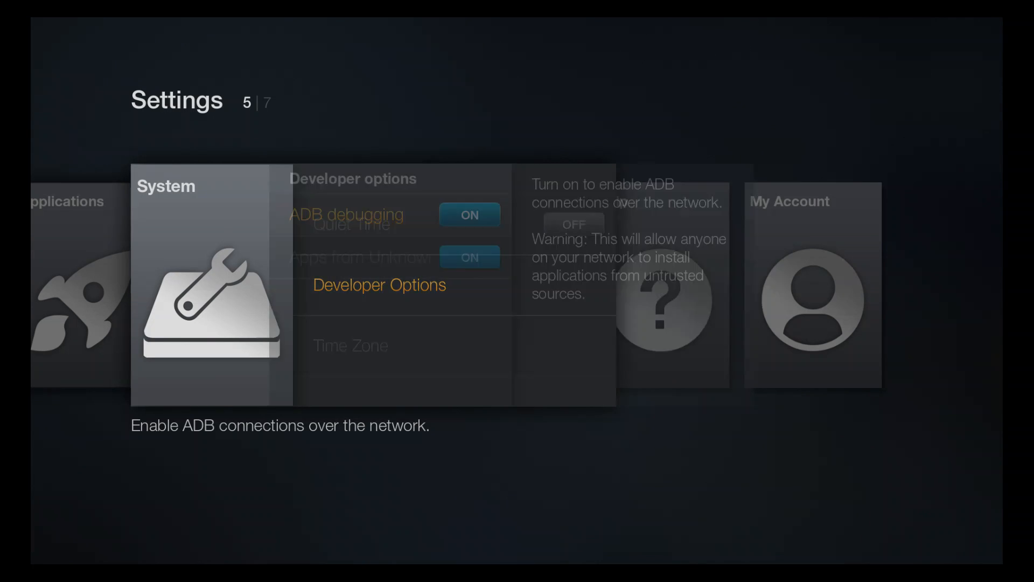